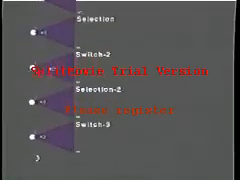
scroll(up, 3)
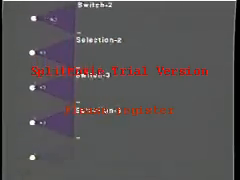
scroll(down, 3)
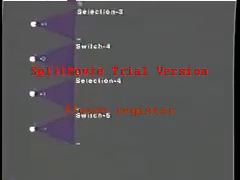
scroll(down, 3)
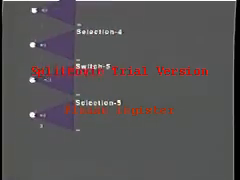
scroll(down, 3)
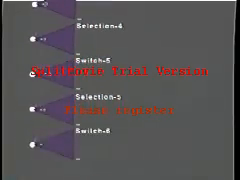